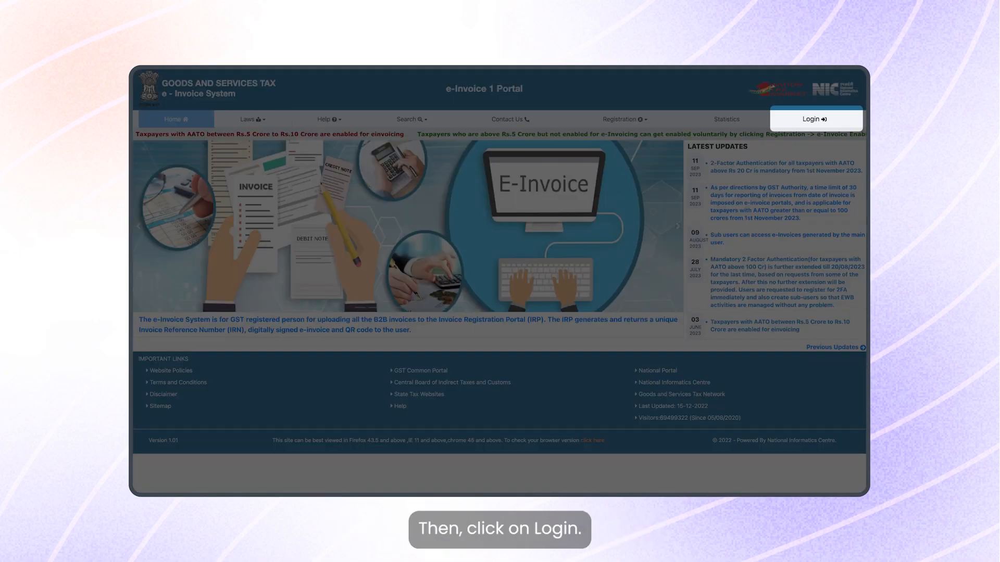
Step: Open the e-Invoice System login form from the portal home page
click(816, 119)
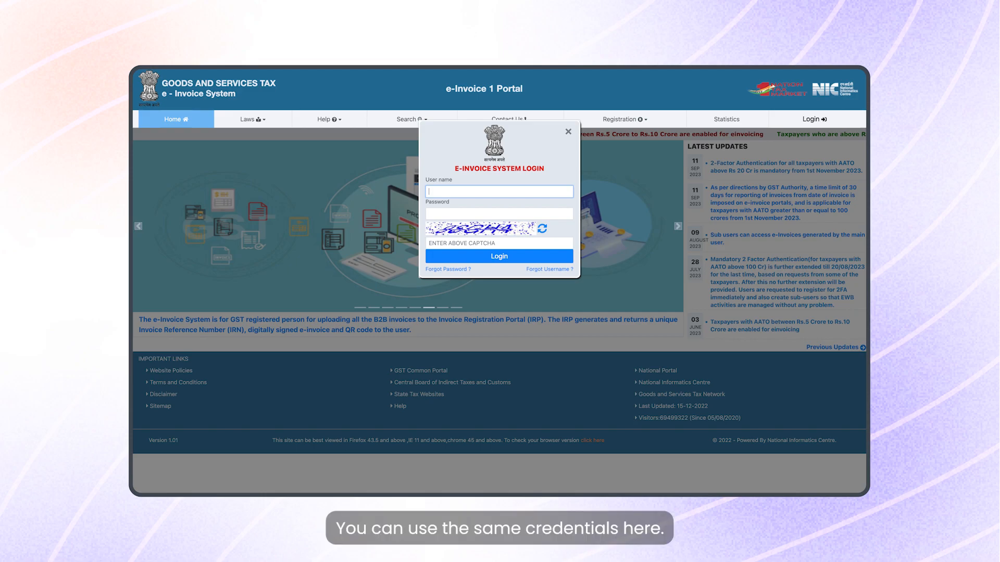
Step: Sign in, choose API Registration > User Credentials > Create API User, and verify the OTP
click(499, 256)
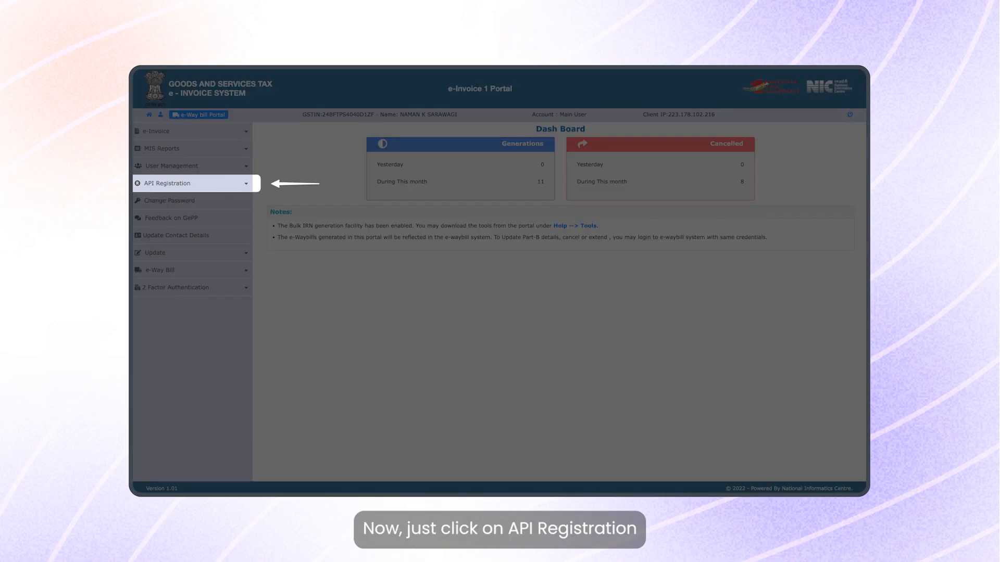
click(167, 182)
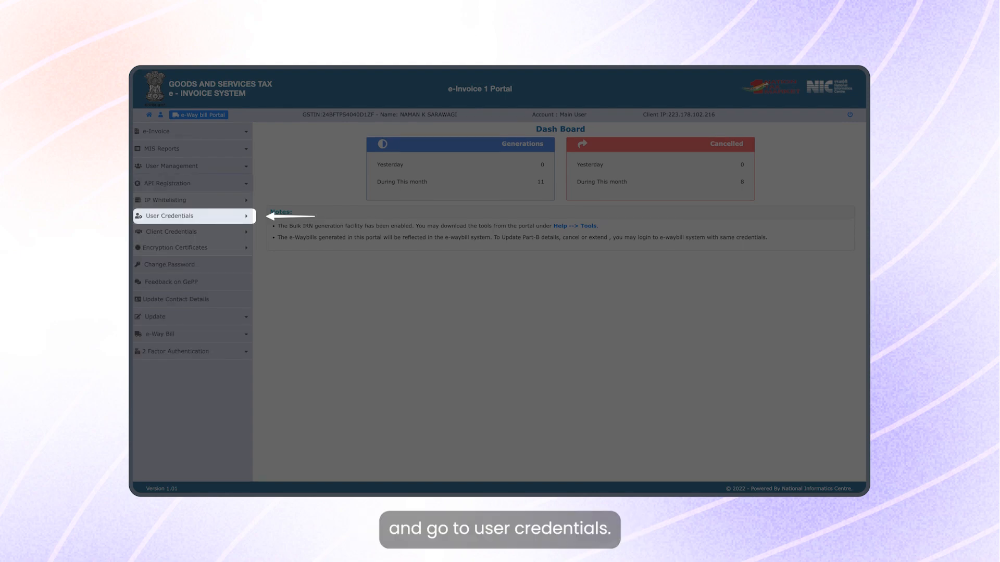
click(170, 216)
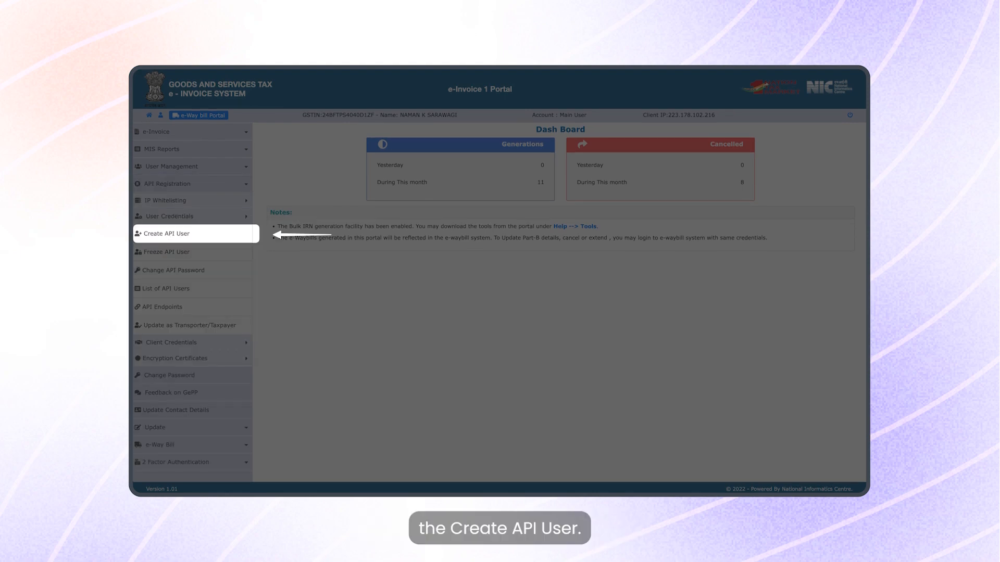
click(167, 232)
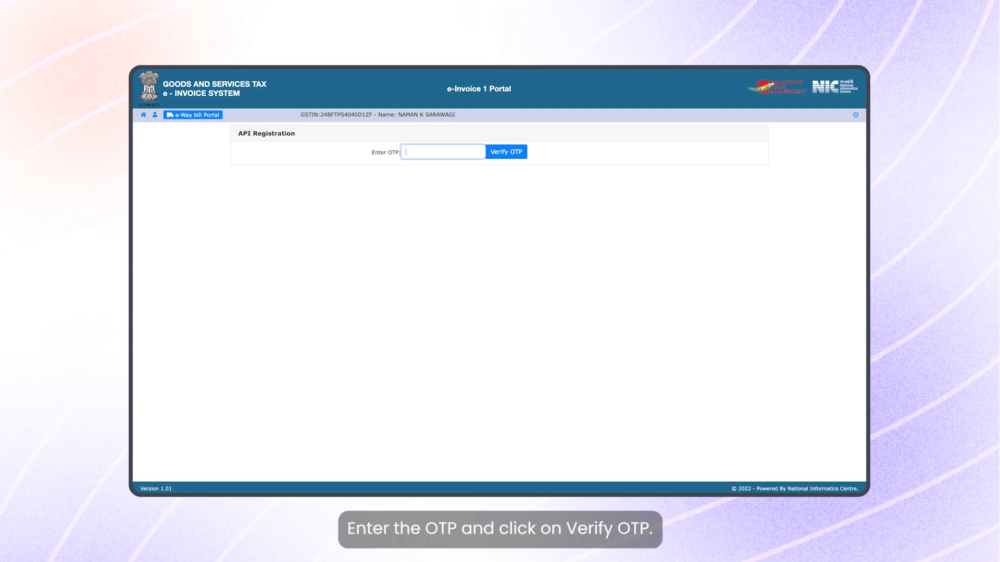
click(504, 151)
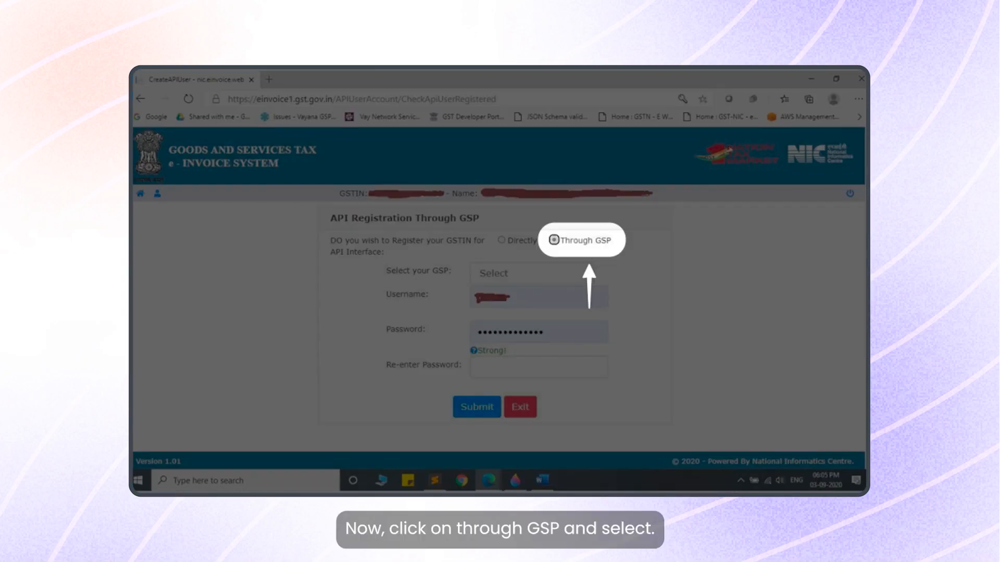
Step: Register API user Test_003 through GSP Vay Network Services Private Limited and acknowledge success
click(531, 276)
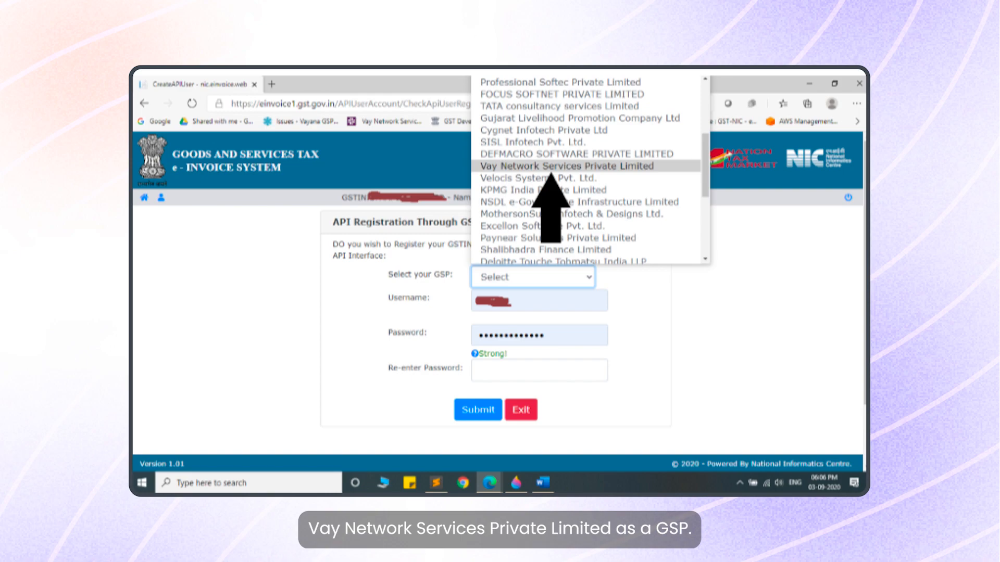
click(565, 165)
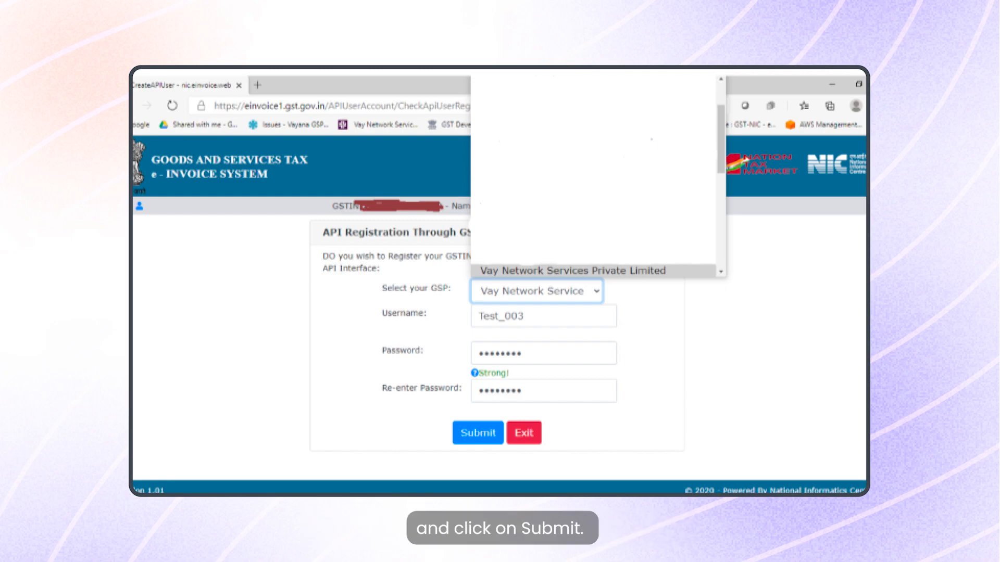
click(477, 432)
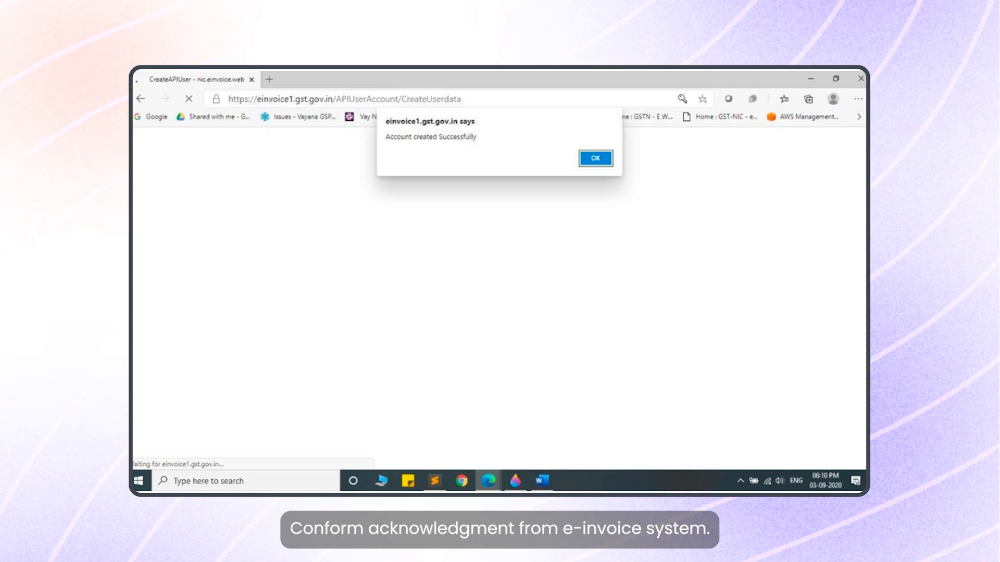
click(594, 158)
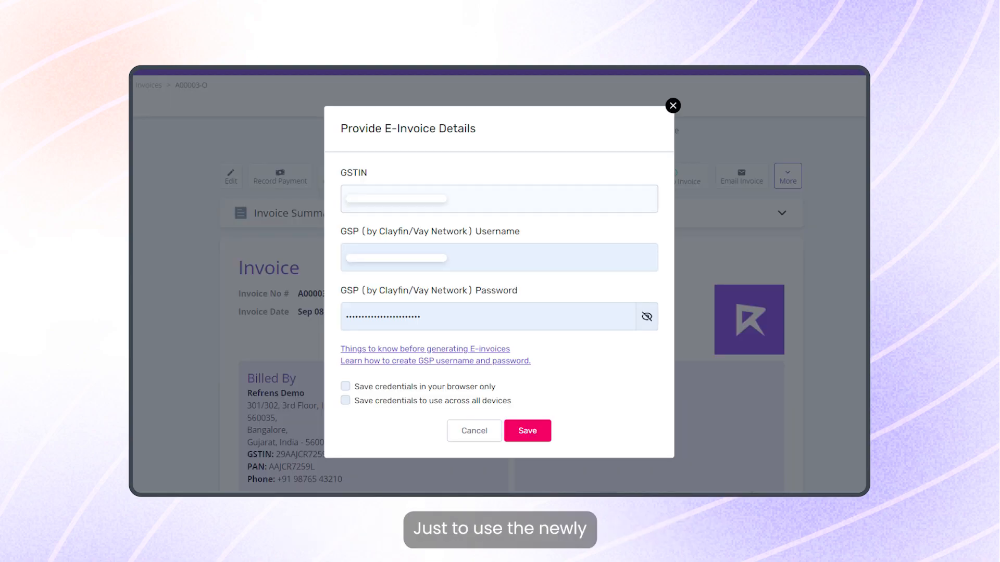